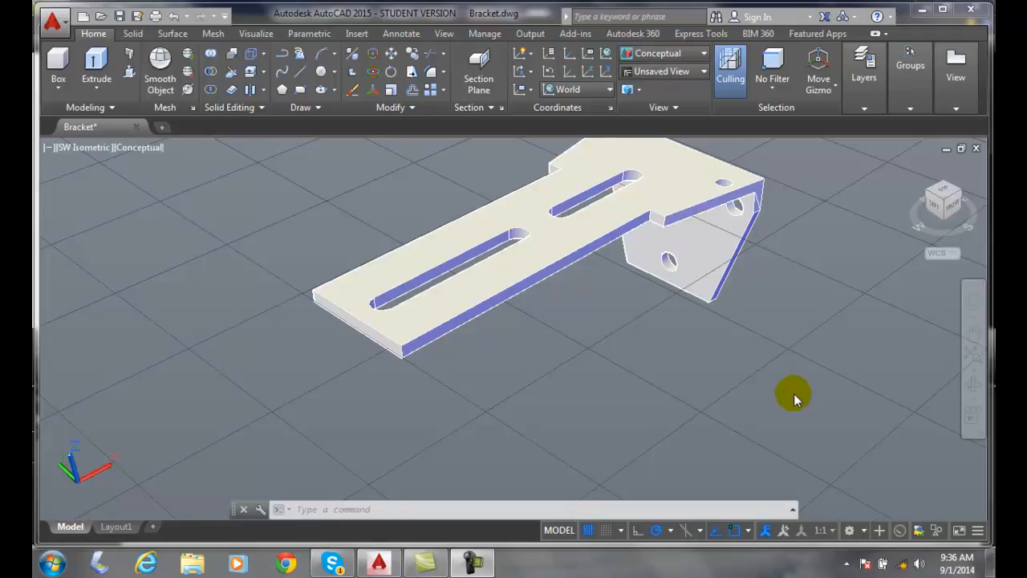
mouse_move(924, 340)
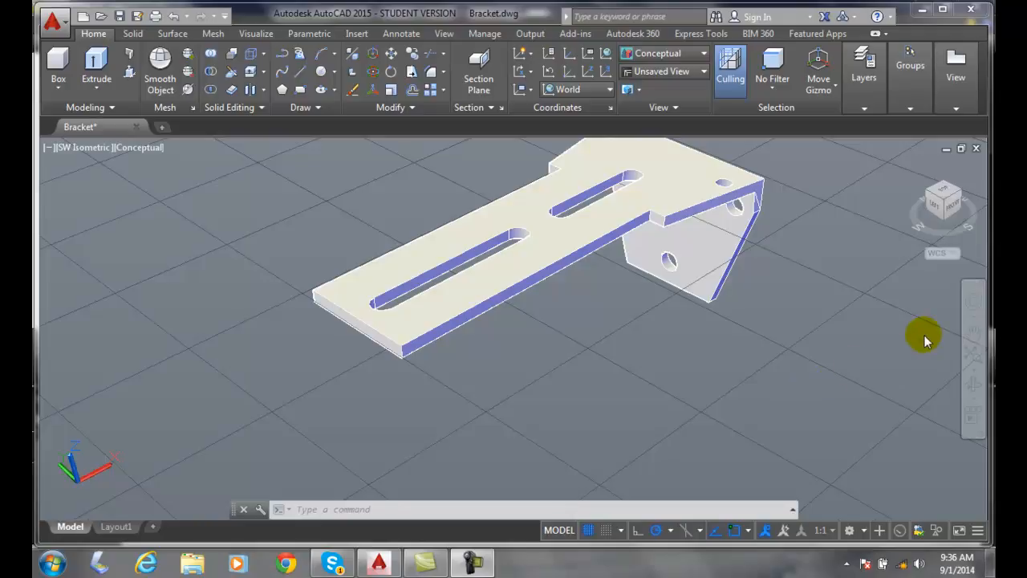
mouse_move(973, 303)
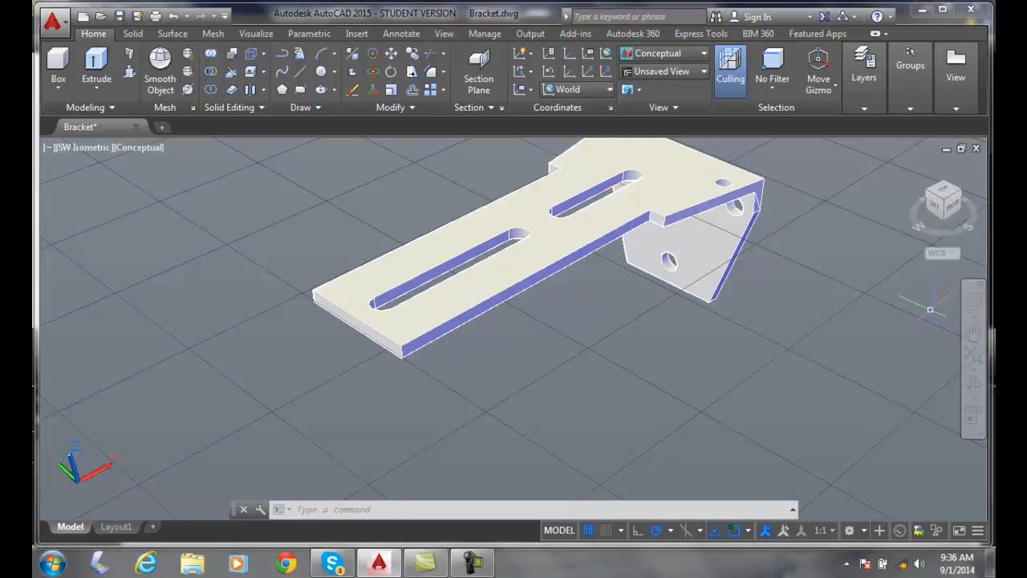
Step: Show the Full Navigation Wheel over the bracket model from the navigation bar
left_click(972, 303)
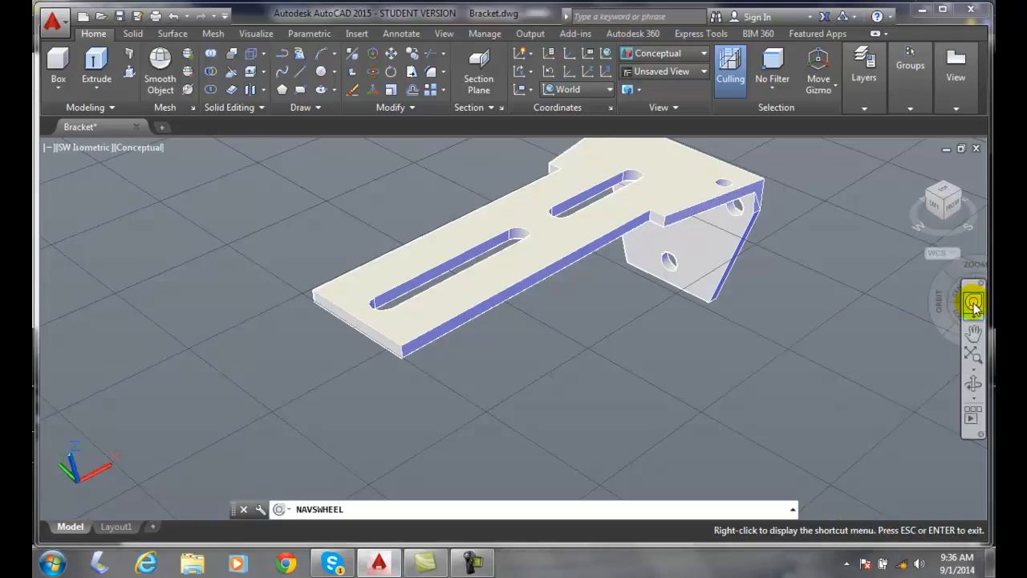
left_click(973, 303)
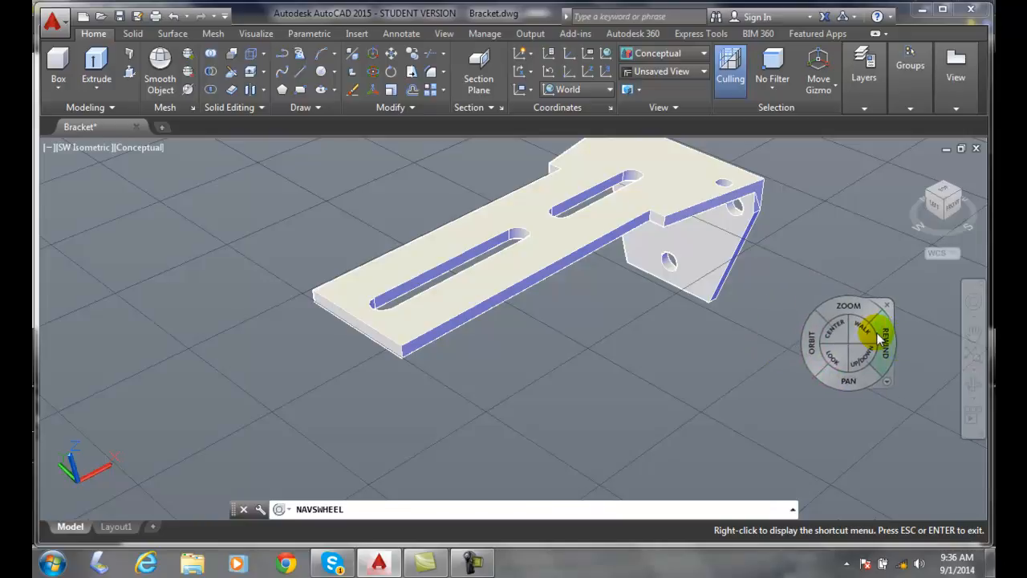
mouse_move(880, 337)
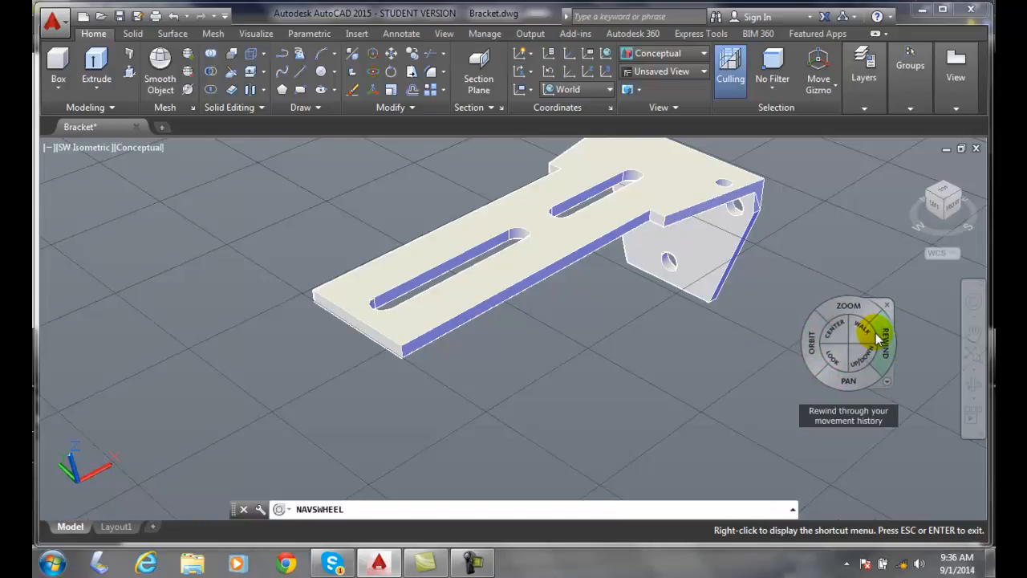
mouse_move(863, 329)
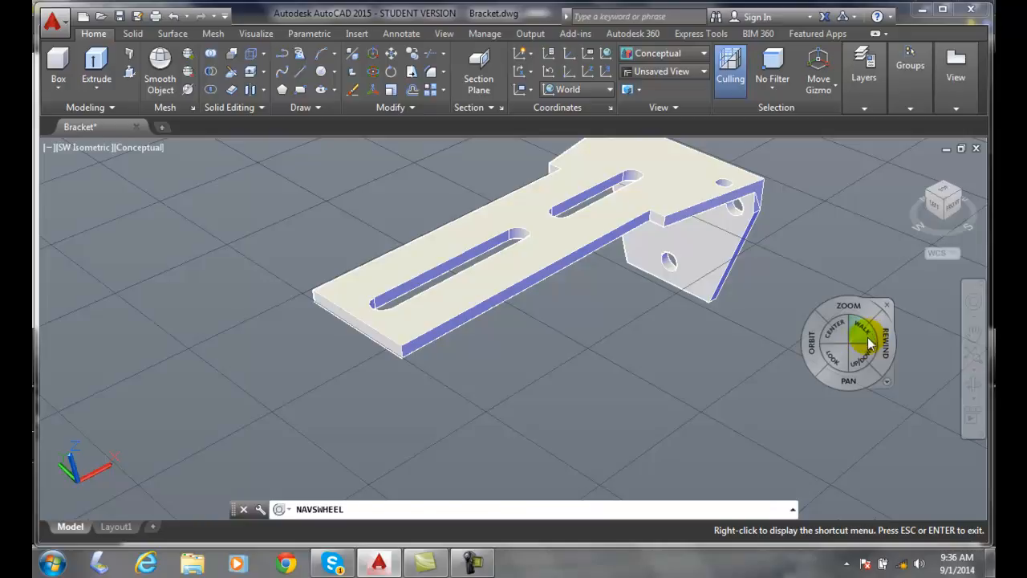
mouse_move(843, 384)
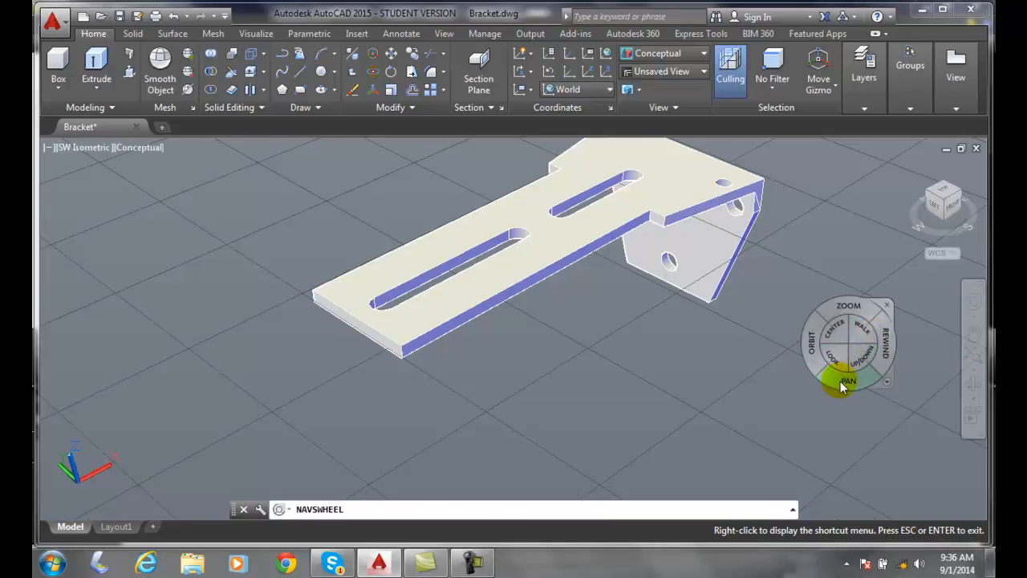
mouse_move(848, 380)
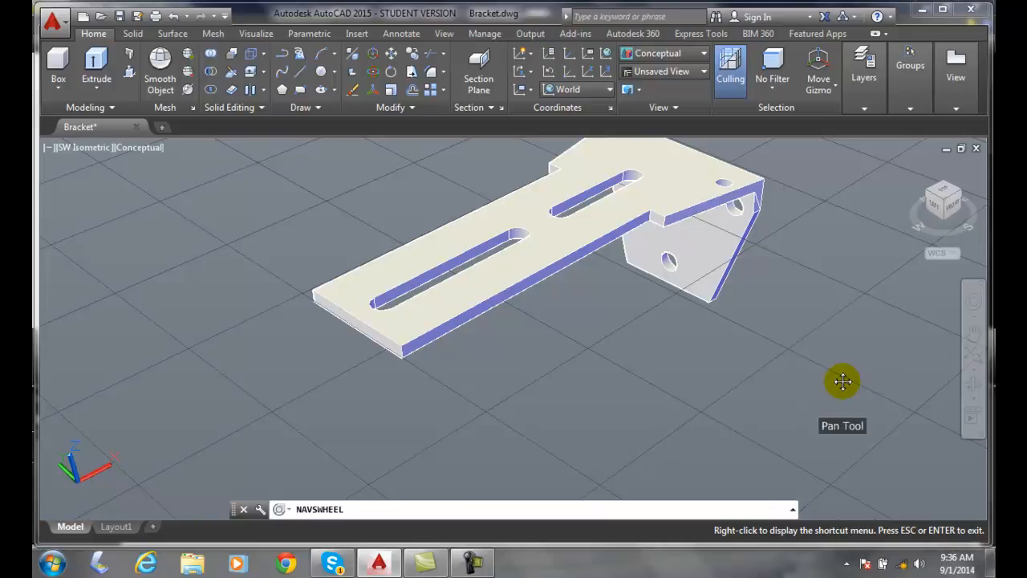
Step: Pan the bracket left and slightly down across the drawing area with the wheel's Pan tool
left_click_drag(843, 382, 738, 414)
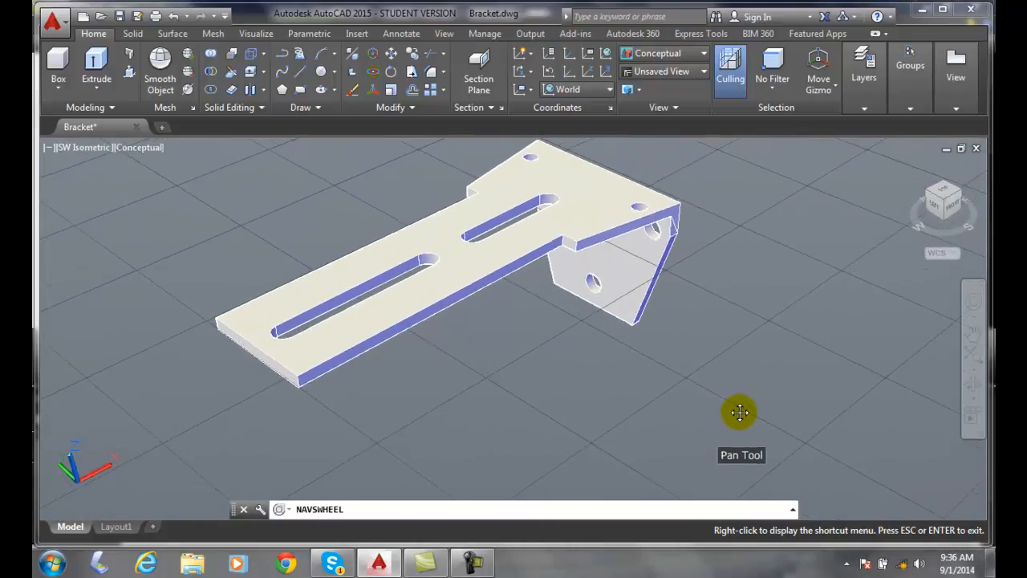
left_click_drag(738, 413, 680, 439)
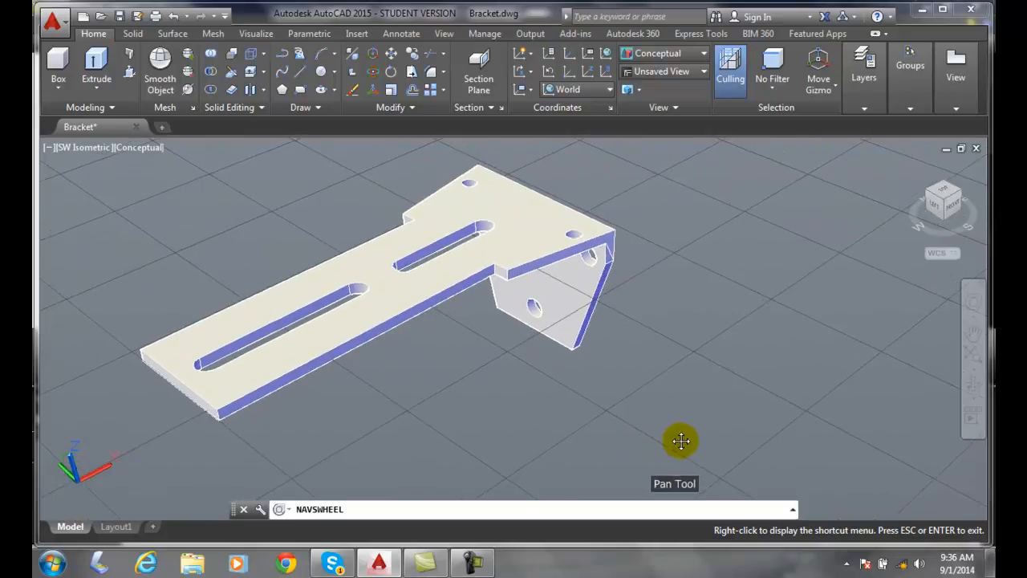
left_click_drag(680, 440, 663, 445)
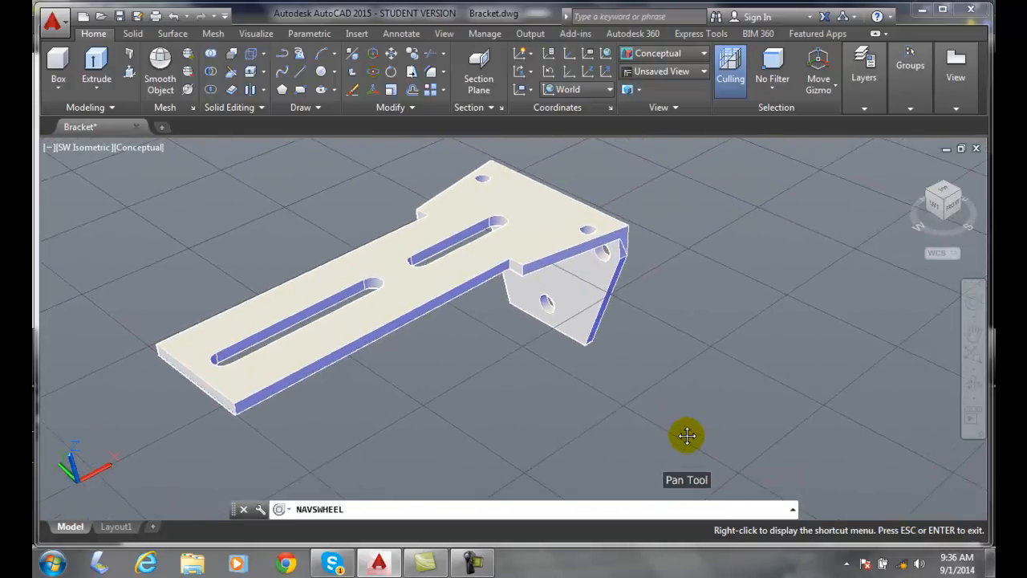
left_click_drag(686, 436, 674, 446)
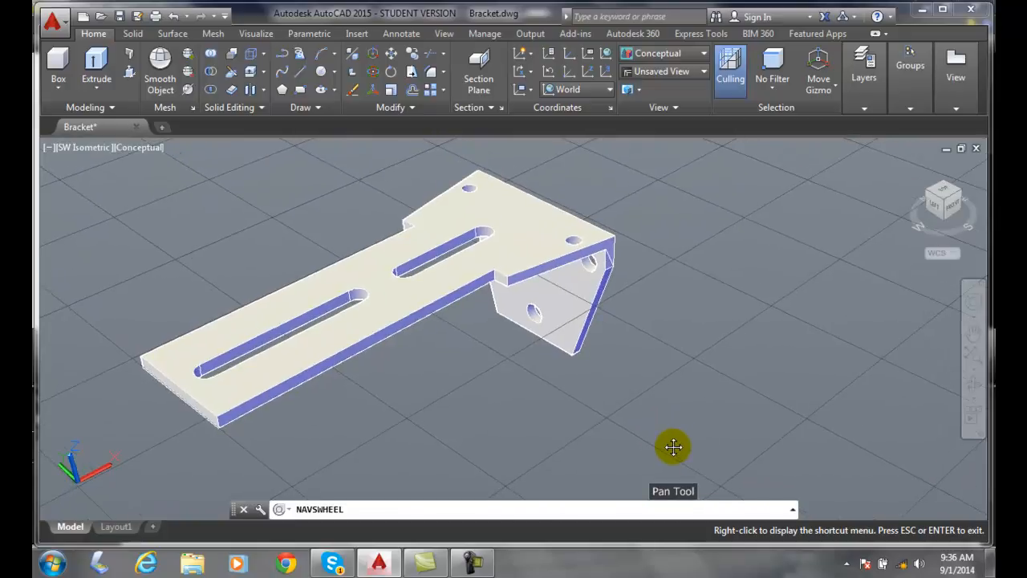
left_click_drag(674, 446, 664, 448)
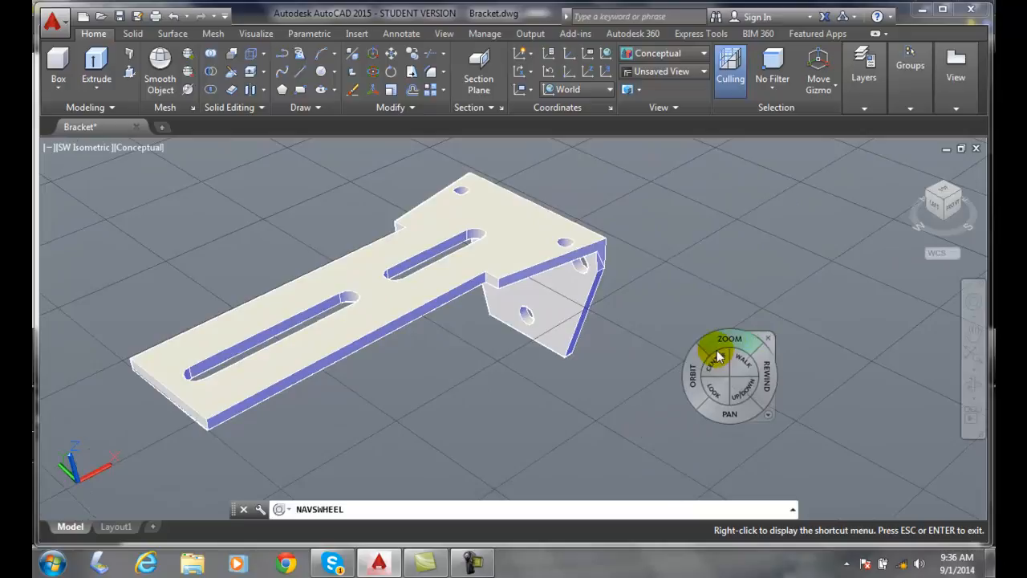
mouse_move(729, 414)
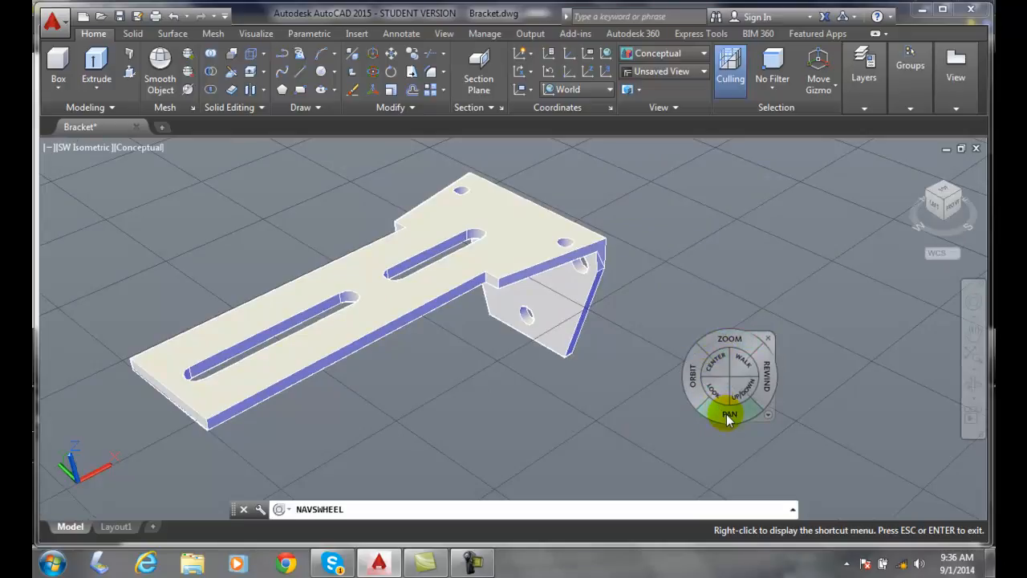
Step: Resume panning, moving the bracket back toward centre and then left again
left_click(728, 414)
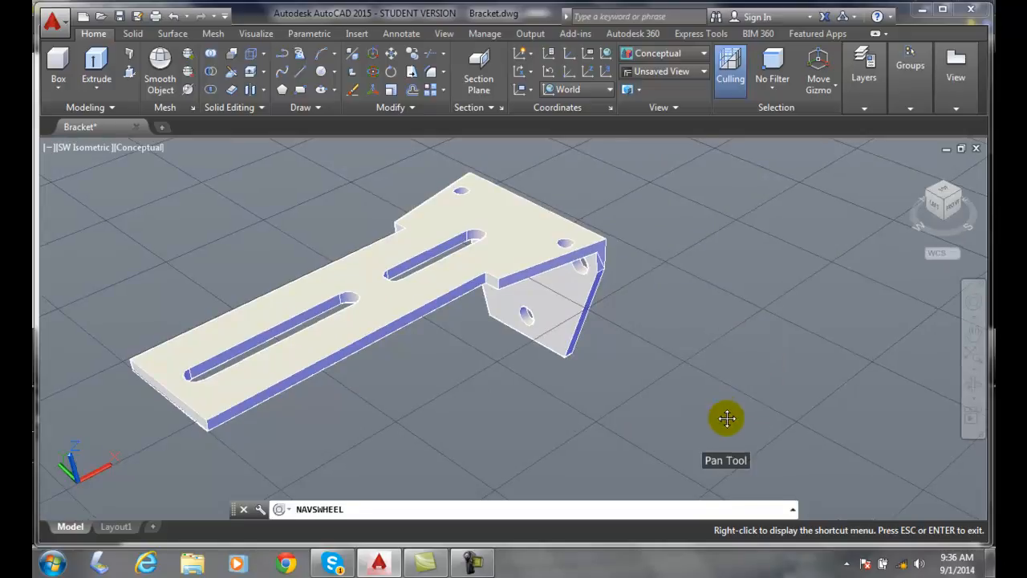
left_click_drag(727, 418, 786, 410)
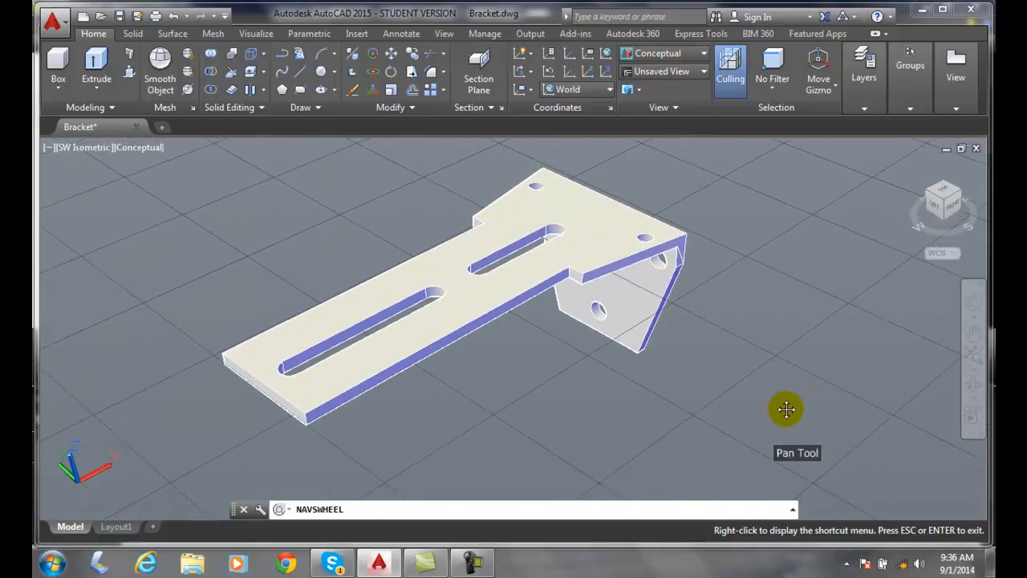
left_click_drag(787, 409, 730, 427)
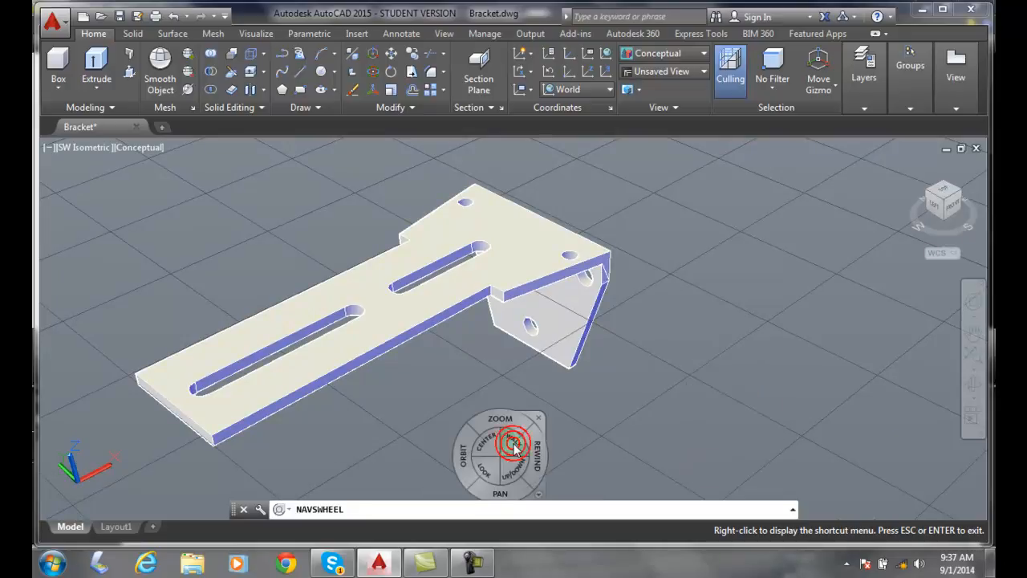
Step: Bring the navigation wheel back and engage its Walk tool
left_click(513, 443)
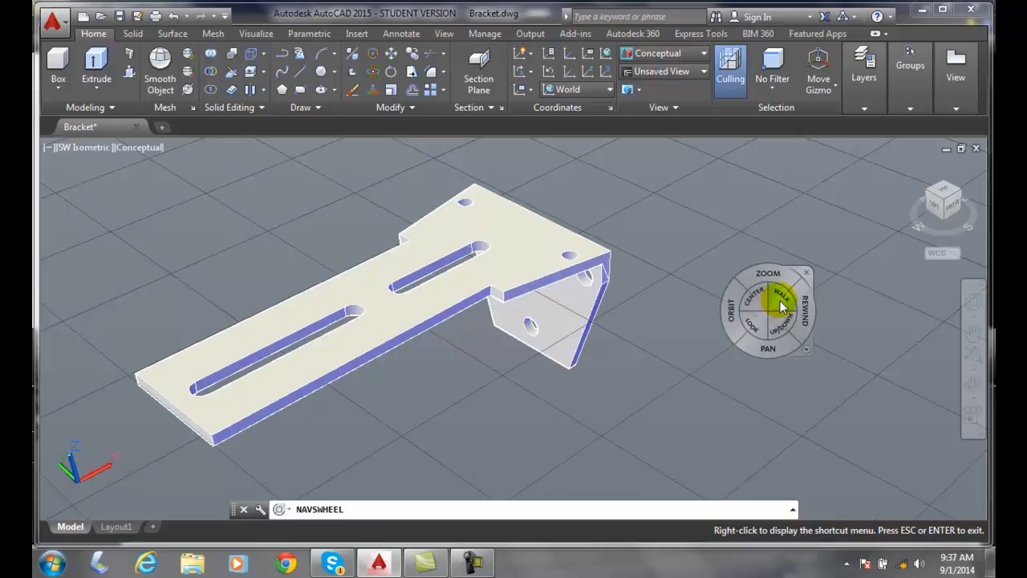
left_click(781, 303)
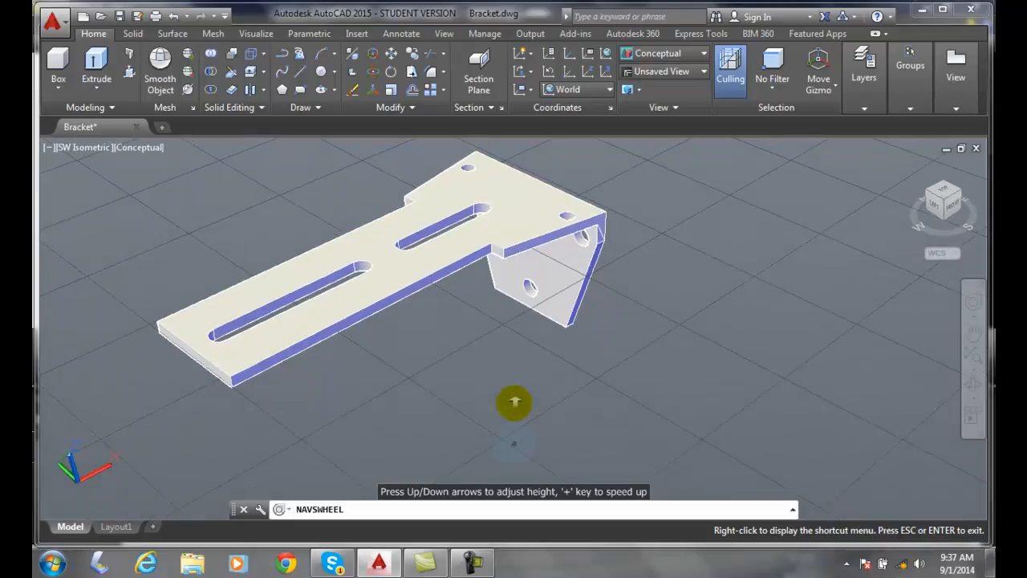
Step: Walk forward toward the bracket until only part of it remains in view
left_click_drag(513, 401, 513, 398)
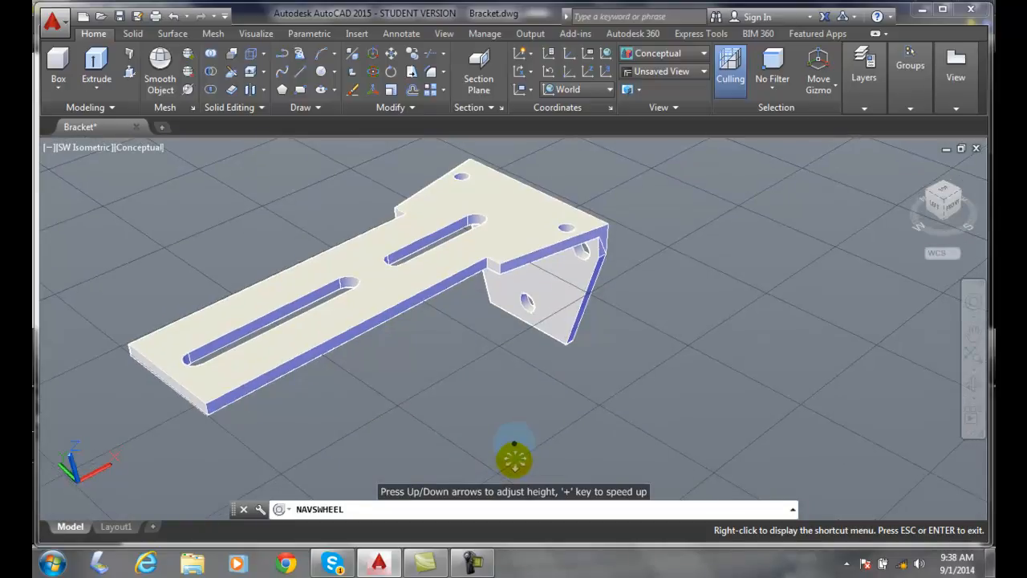
left_click_drag(514, 449, 513, 377)
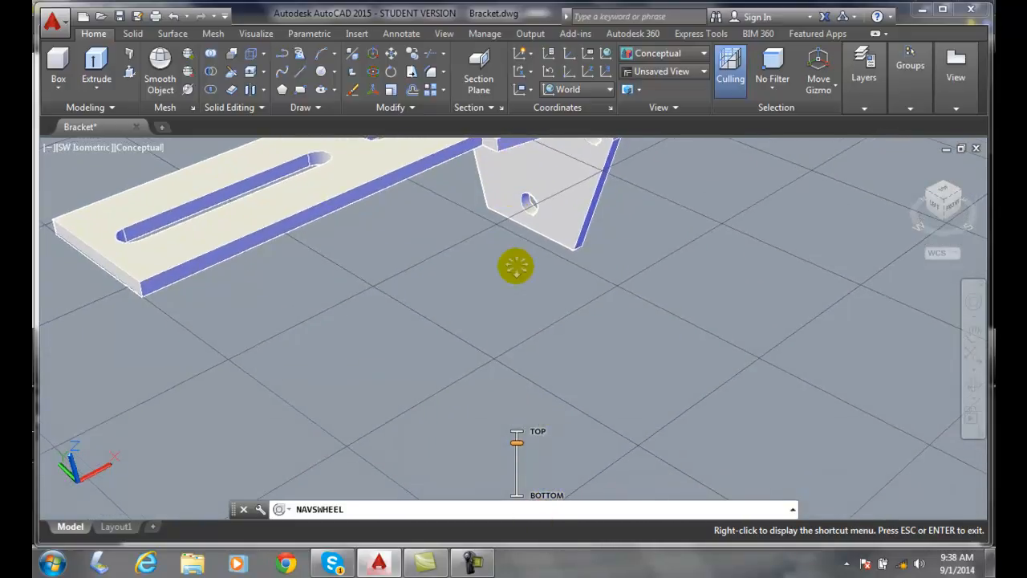
Step: Walk in beneath the bracket's flange and past it until it leaves the view
left_click_drag(517, 266, 517, 481)
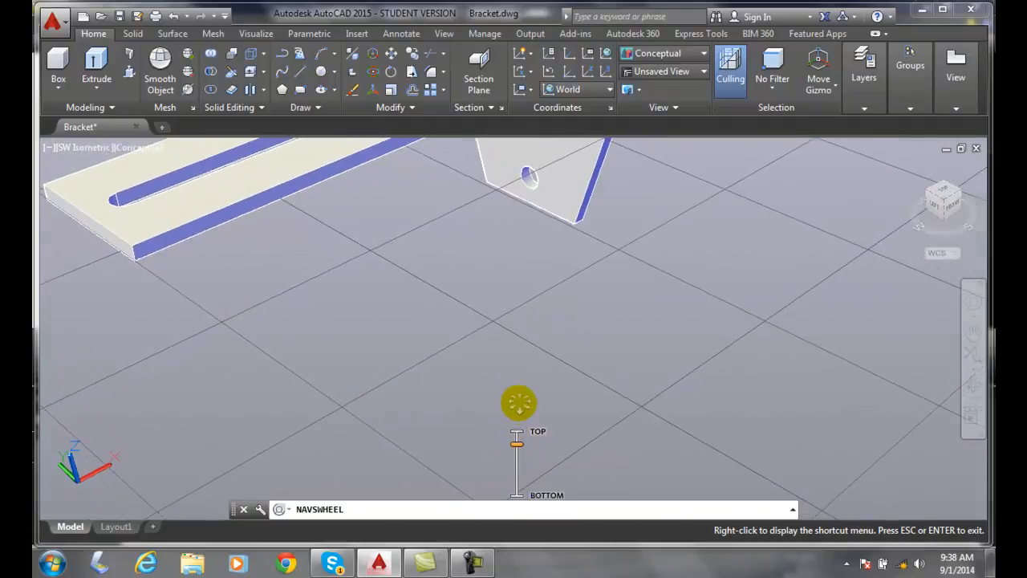
left_click_drag(520, 403, 505, 165)
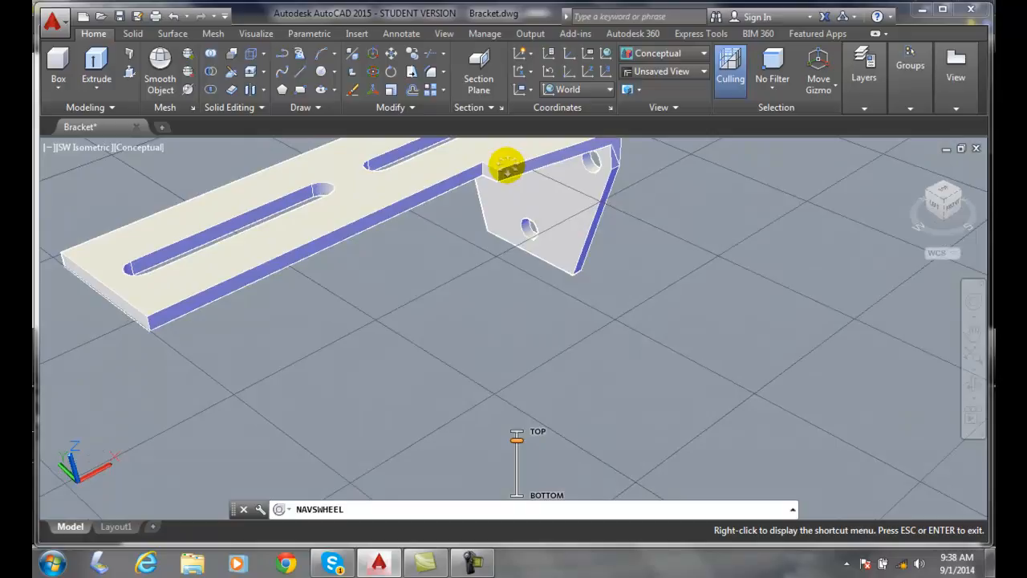
left_click_drag(505, 164, 505, 318)
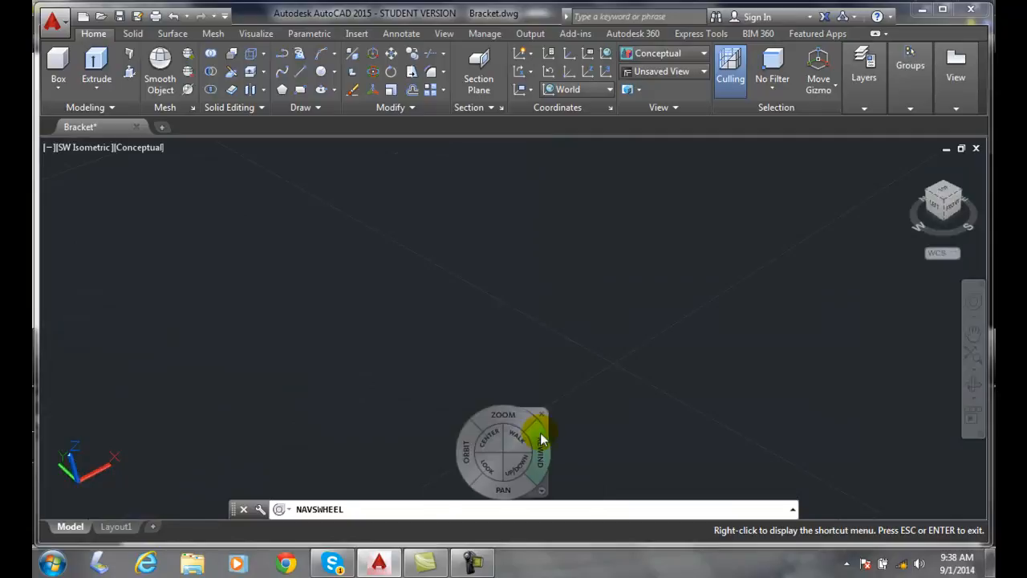
mouse_move(514, 488)
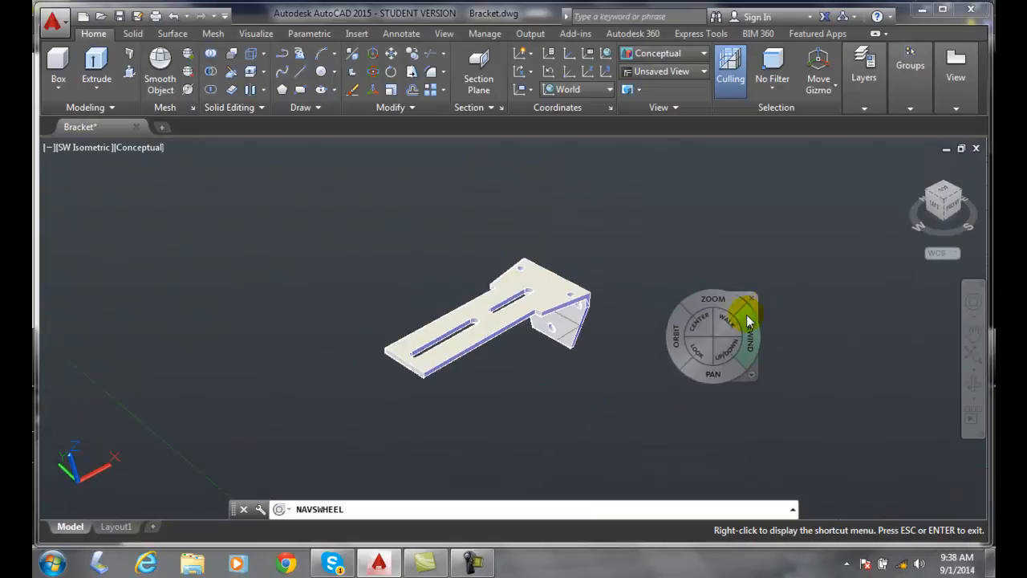
Step: Re-engage the Walk tool with the whole bracket visible small in the distance
left_click(725, 321)
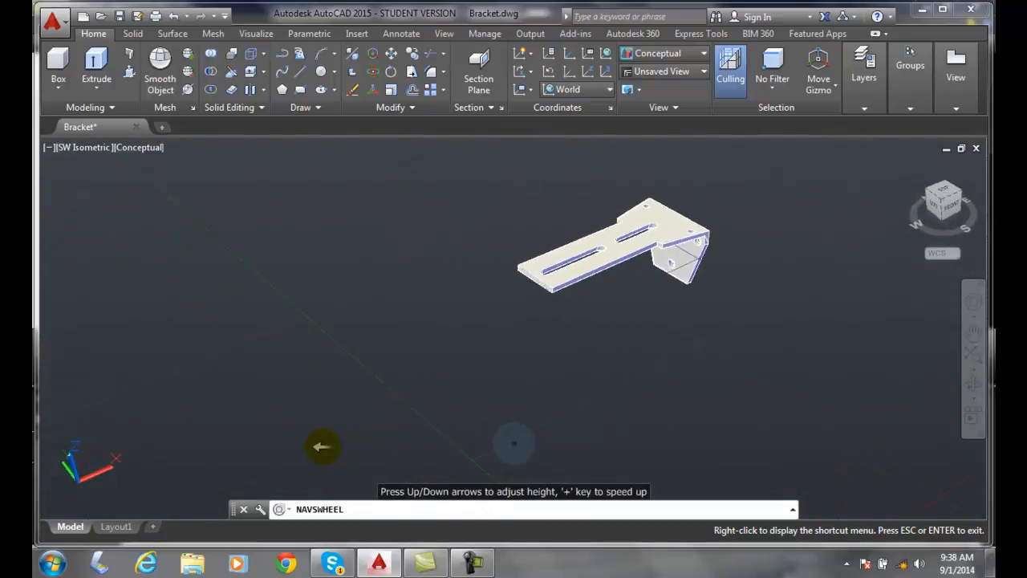
Step: Walk sideways so the distant bracket shifts toward the middle of the view
left_click_drag(324, 446, 634, 446)
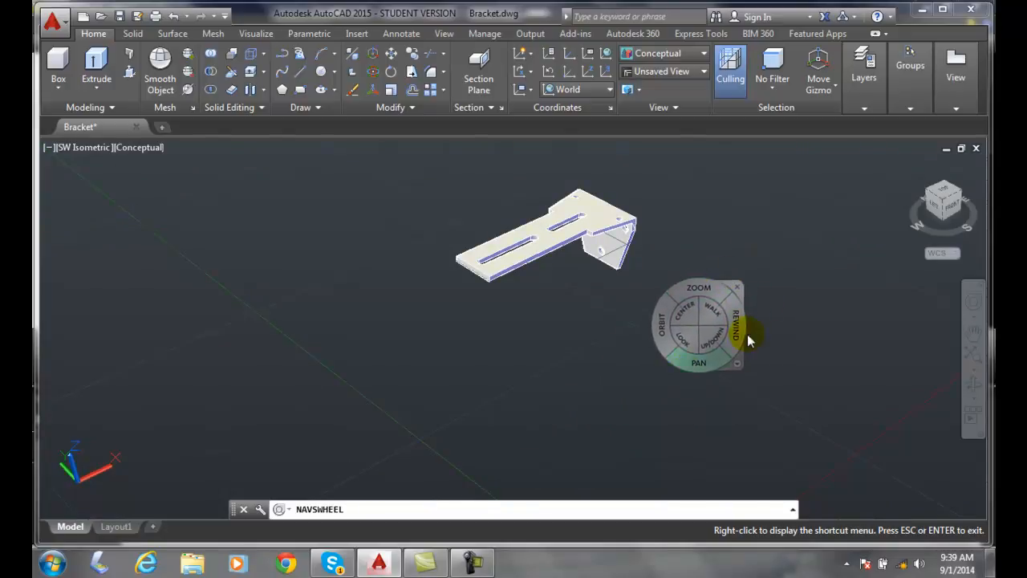
mouse_move(735, 324)
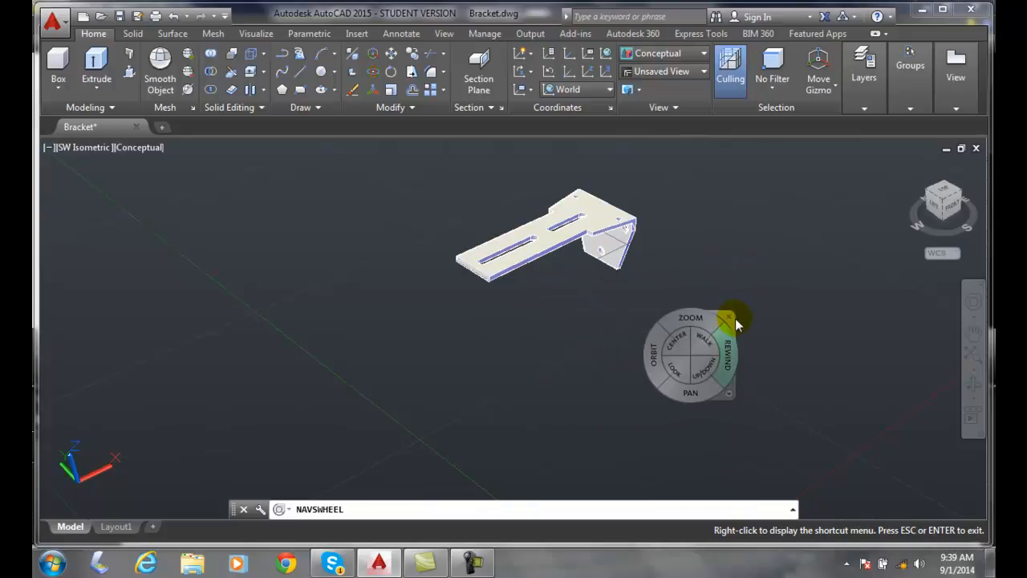